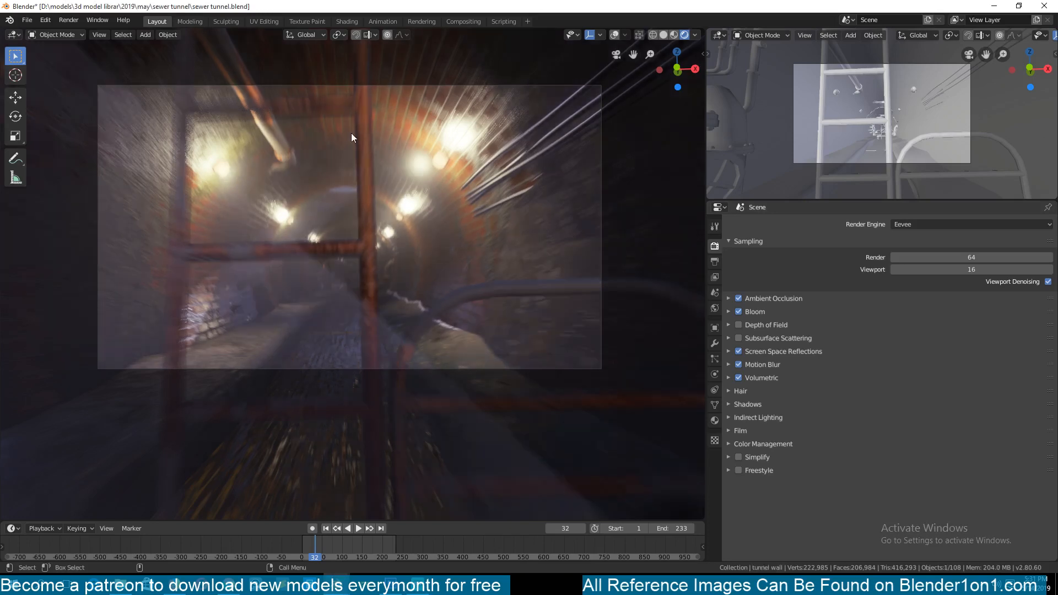
{"action": "mouse_move", "coordinate": [274, 266]}
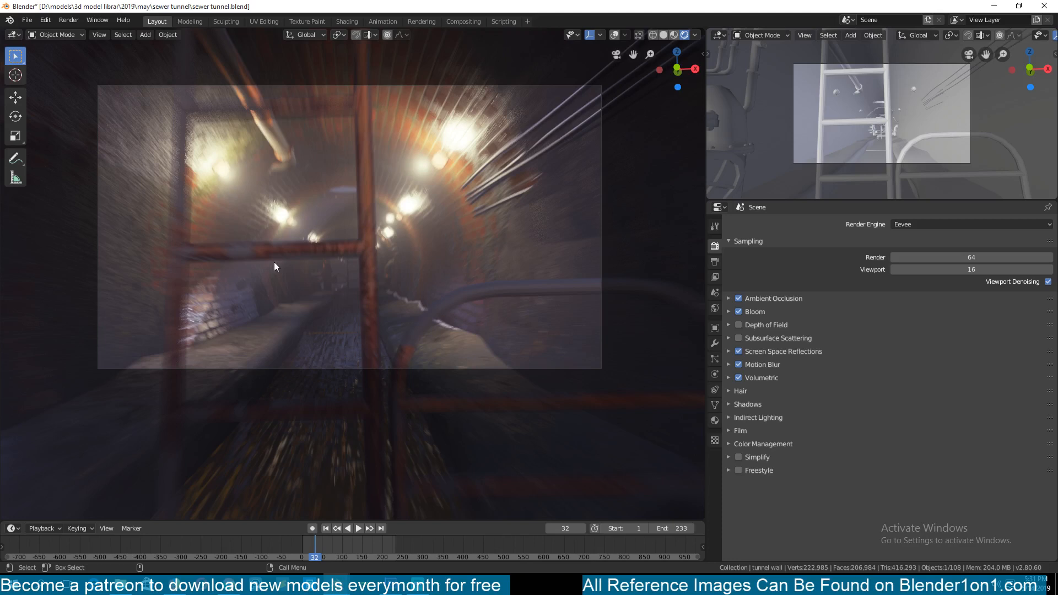
{"action": "mouse_move", "coordinate": [613, 311]}
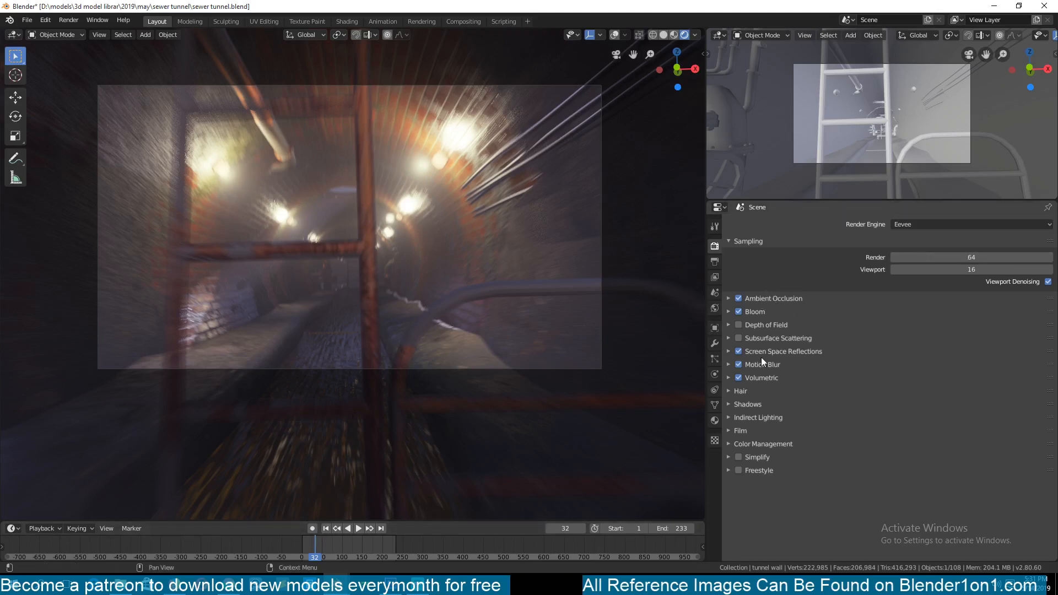
{"action": "mouse_move", "coordinate": [423, 238]}
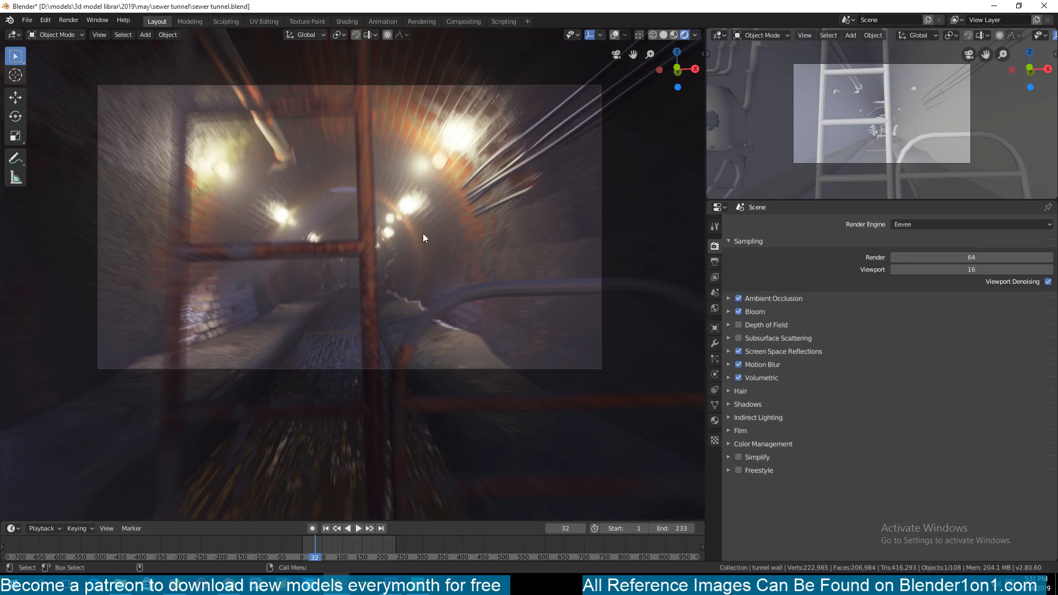
{"action": "mouse_move", "coordinate": [672, 356]}
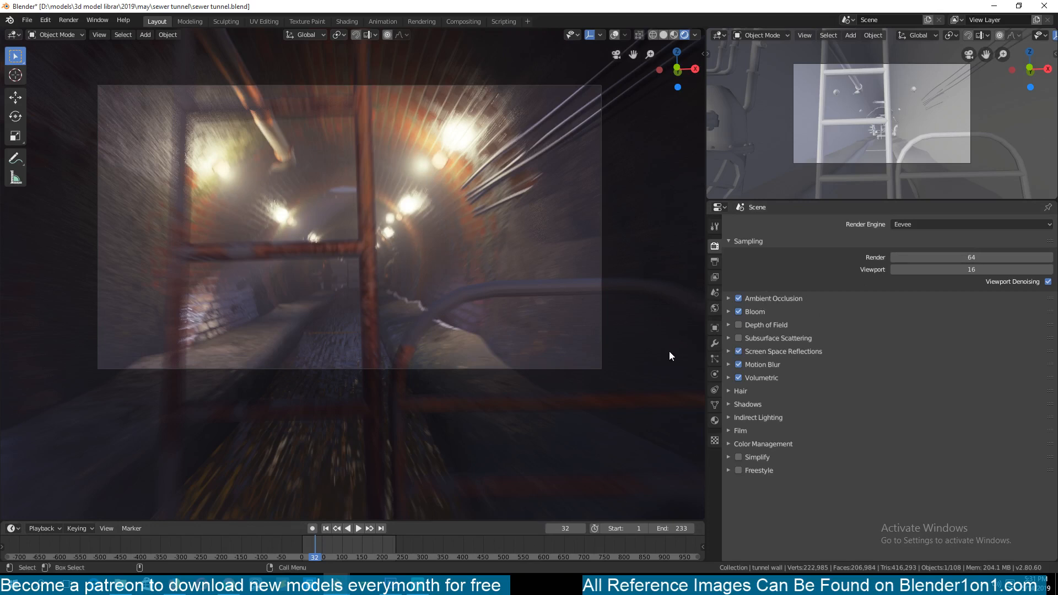
Disable Ambient Occlusion, Bloom, Screen Space Reflections, Motion Blur and Volumetrics in Render Properties.
{"action": "left_click", "coordinate": [739, 310]}
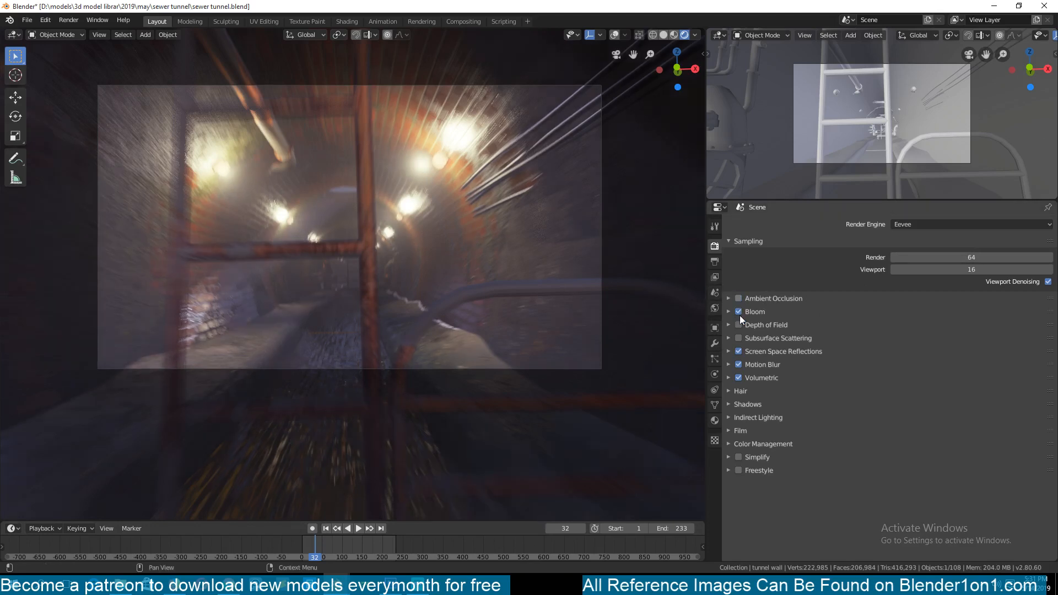
{"action": "left_click", "coordinate": [738, 311]}
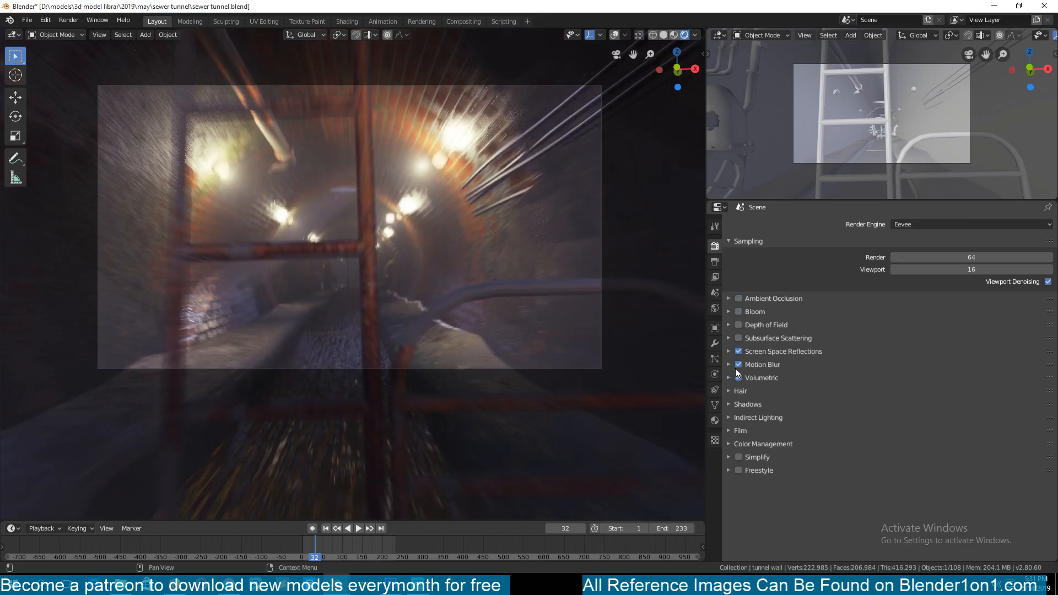
{"action": "left_click", "coordinate": [738, 378]}
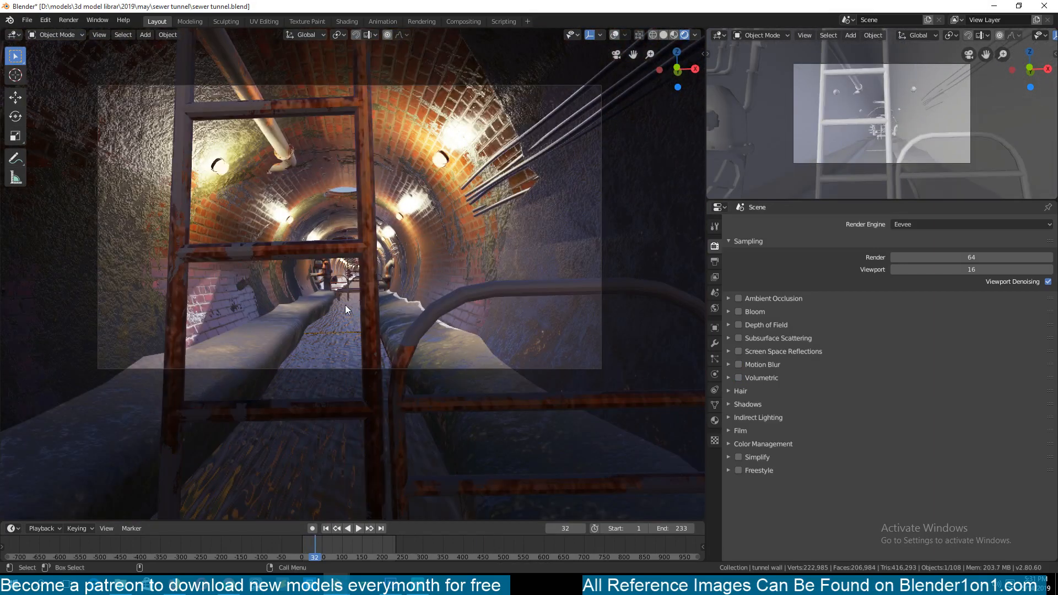
{"action": "left_click", "coordinate": [357, 528]}
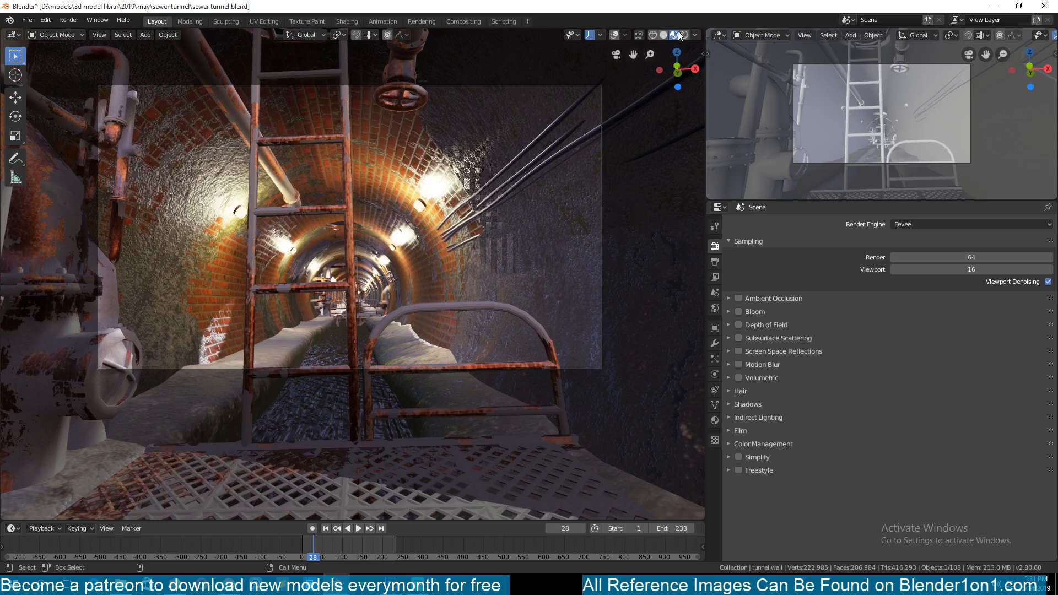
Play the camera fly-through of the tunnel, then stop it and switch to Solid shading on Circle.018.
{"action": "left_click", "coordinate": [672, 35]}
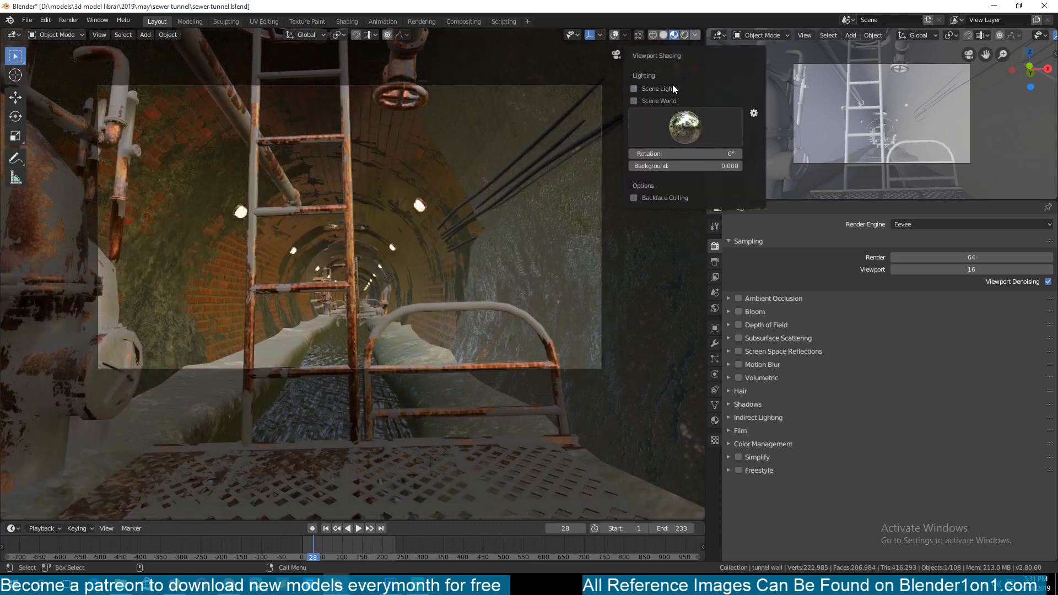
{"action": "left_click", "coordinate": [357, 528]}
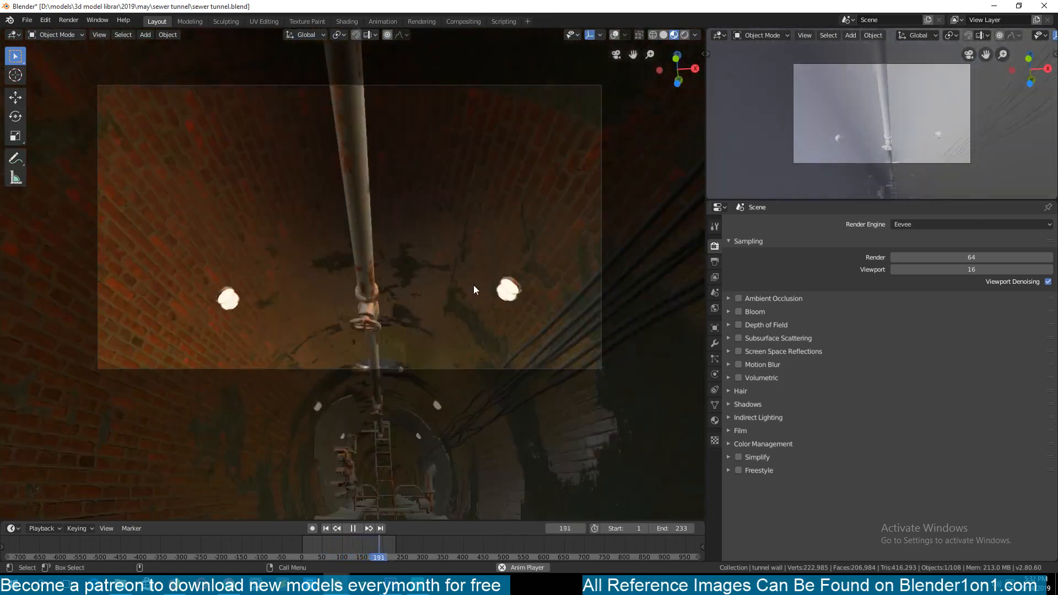
{"action": "left_click", "coordinate": [325, 528]}
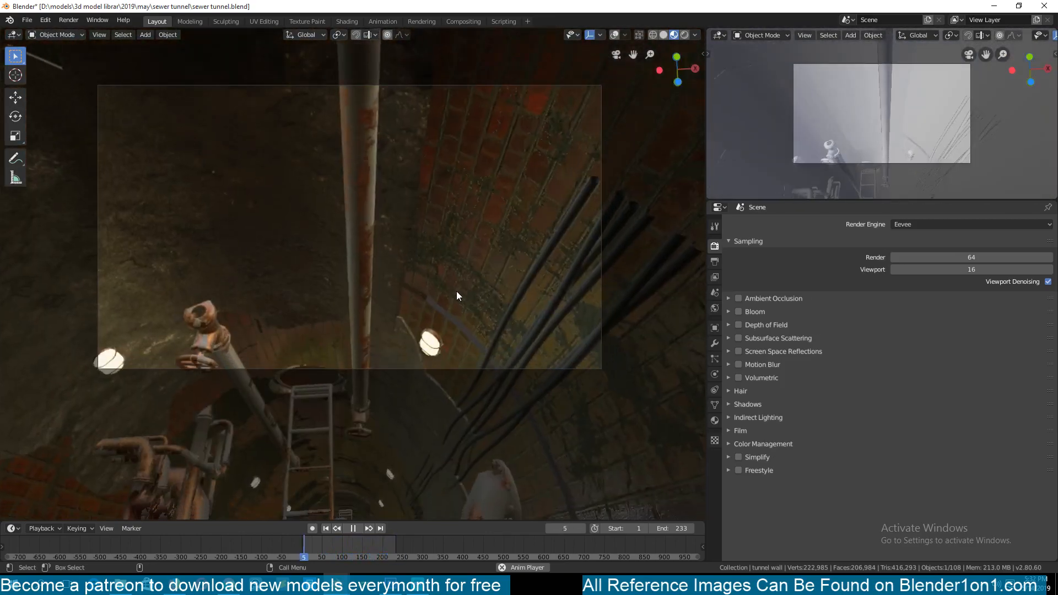
{"action": "left_click", "coordinate": [347, 528]}
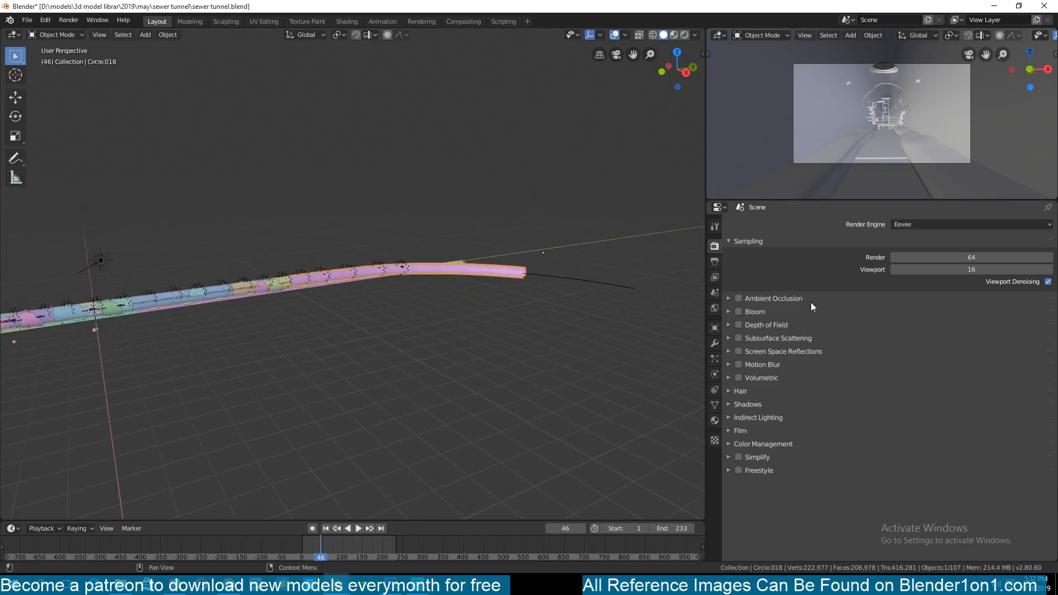
Inspect the Array and Curve modifiers of the pipe and channel pieces in Material Preview.
{"action": "left_click", "coordinate": [714, 344]}
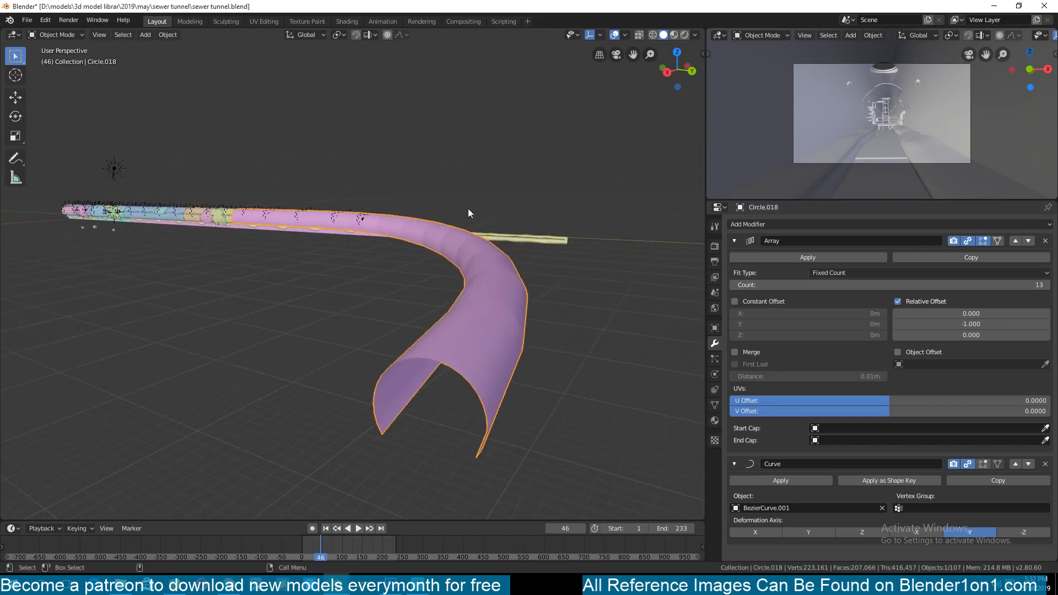
{"action": "mouse_move", "coordinate": [413, 276]}
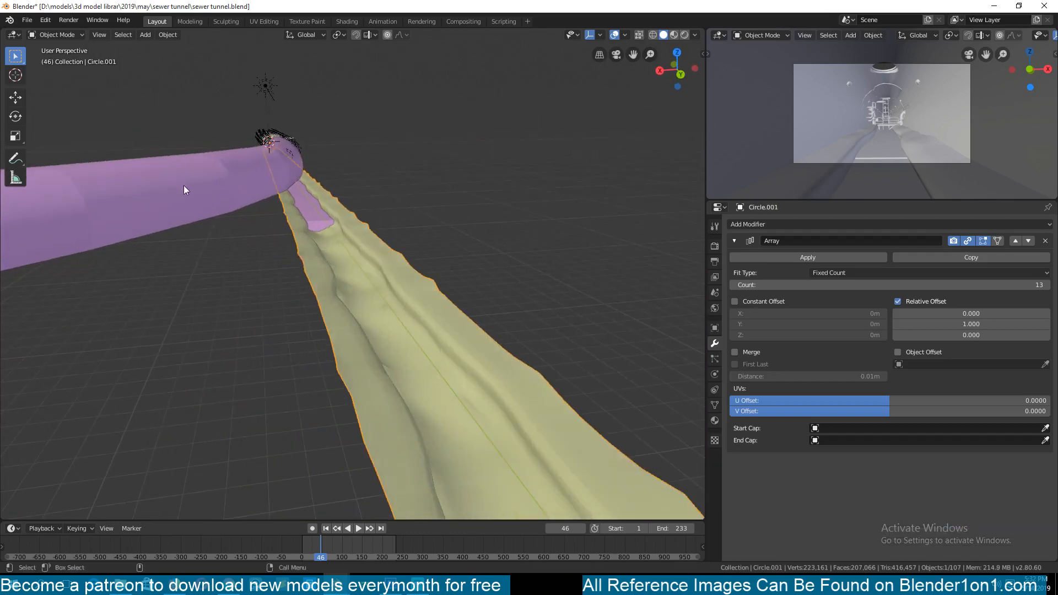
{"action": "left_click", "coordinate": [672, 34]}
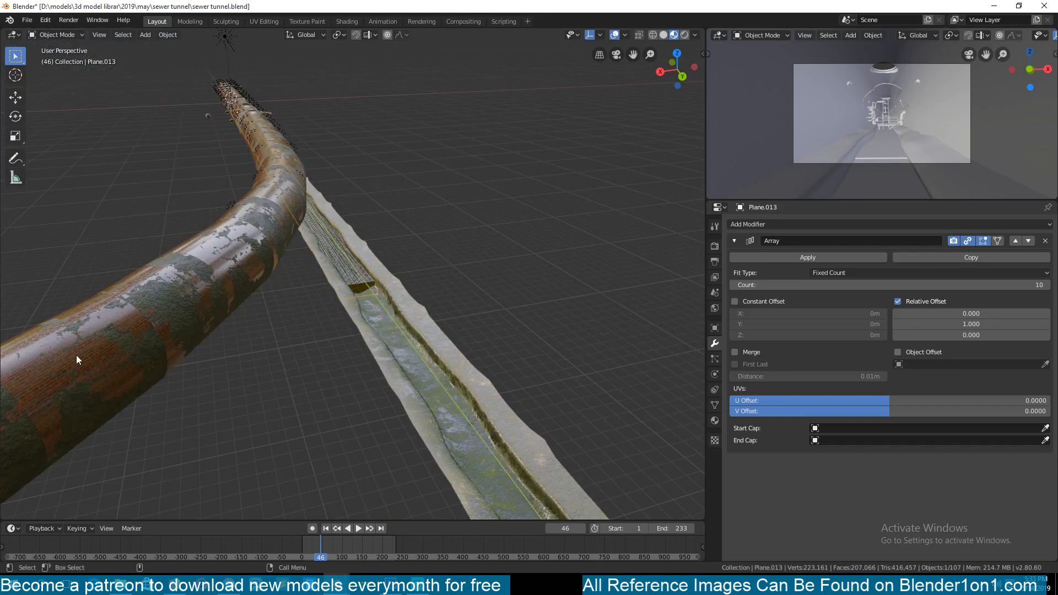
{"action": "mouse_move", "coordinate": [151, 314]}
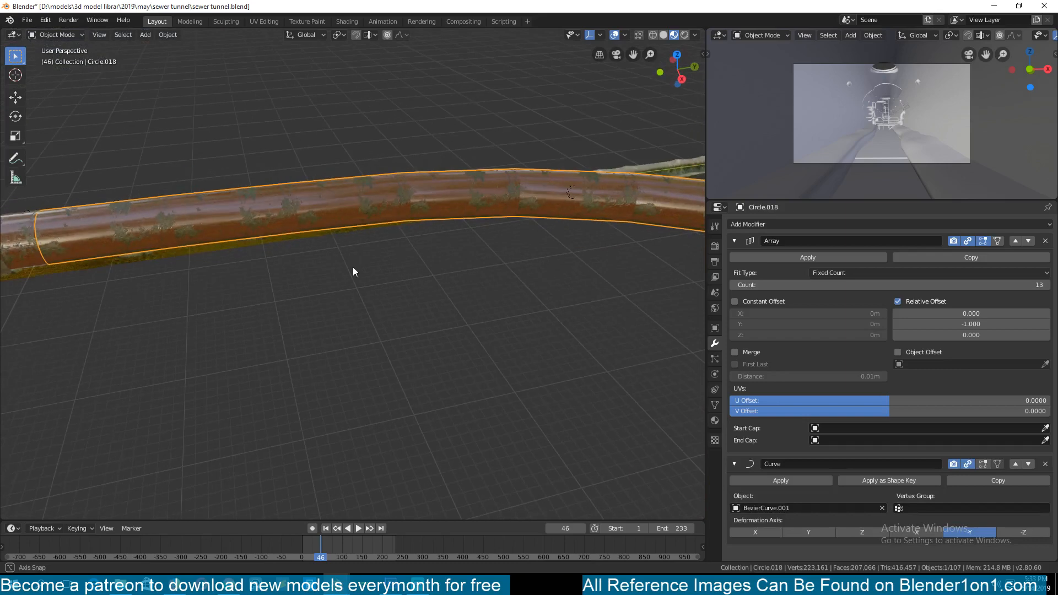
{"action": "left_click_drag", "start_coordinate": [354, 271], "coordinate": [408, 215]}
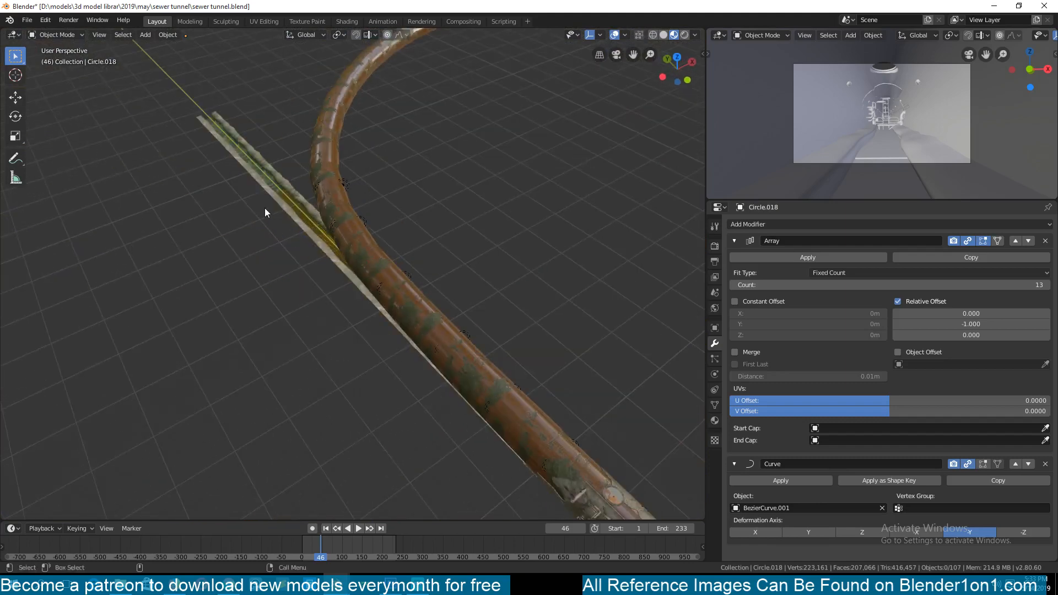
Collapse the existing modifiers and add a Curve deform to the long channel strip.
{"action": "left_click", "coordinate": [734, 241]}
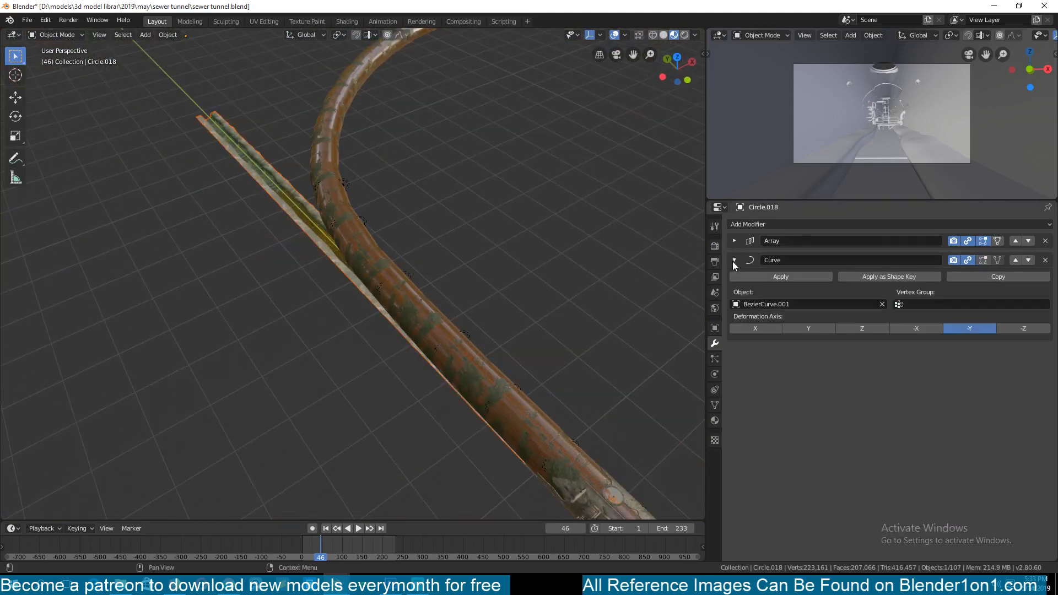
{"action": "left_click", "coordinate": [734, 260]}
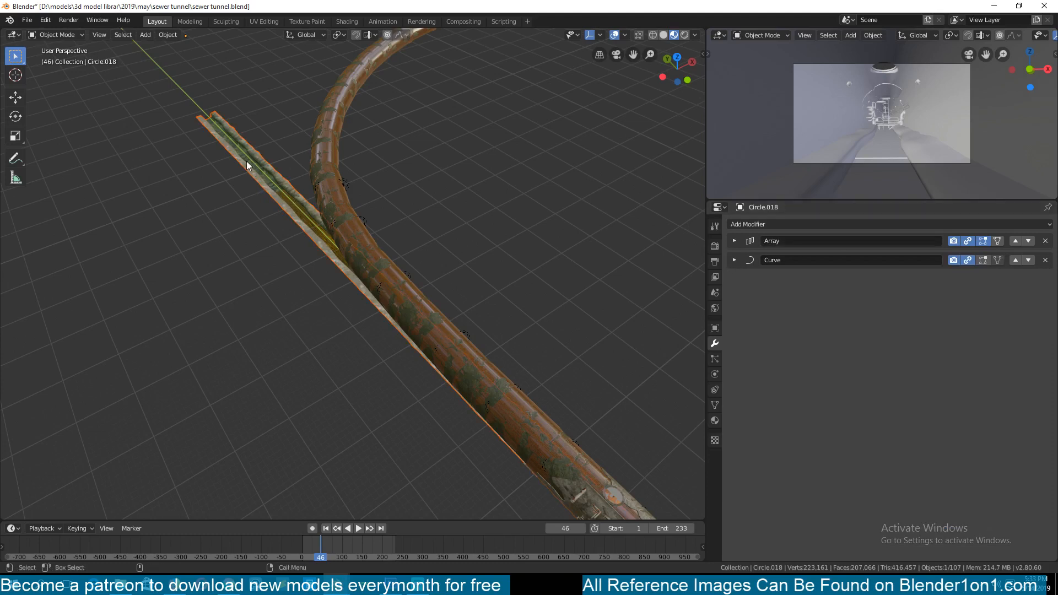
{"action": "left_click", "coordinate": [1045, 260]}
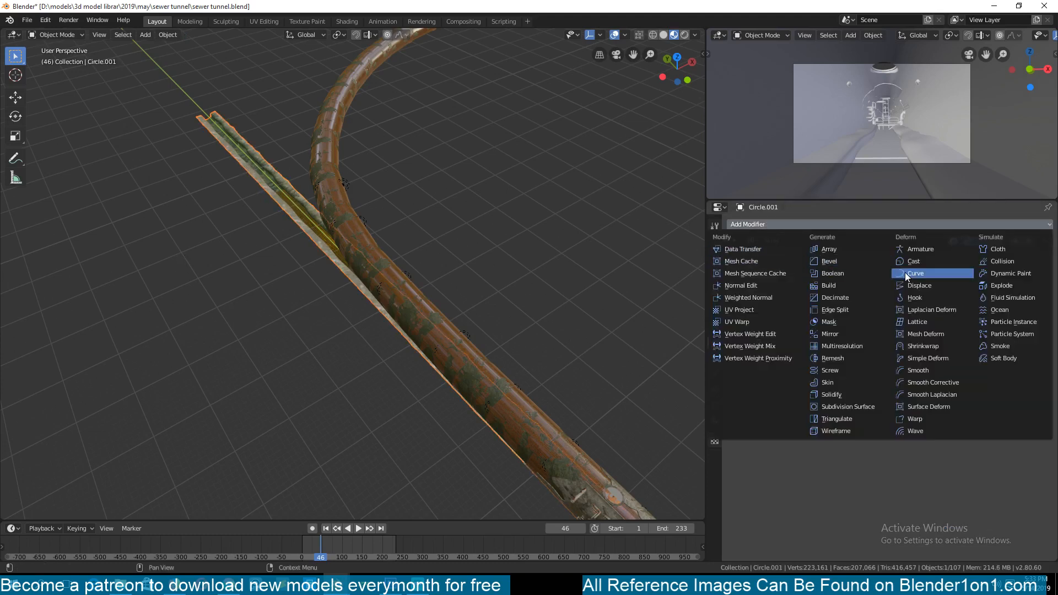
{"action": "left_click", "coordinate": [915, 273]}
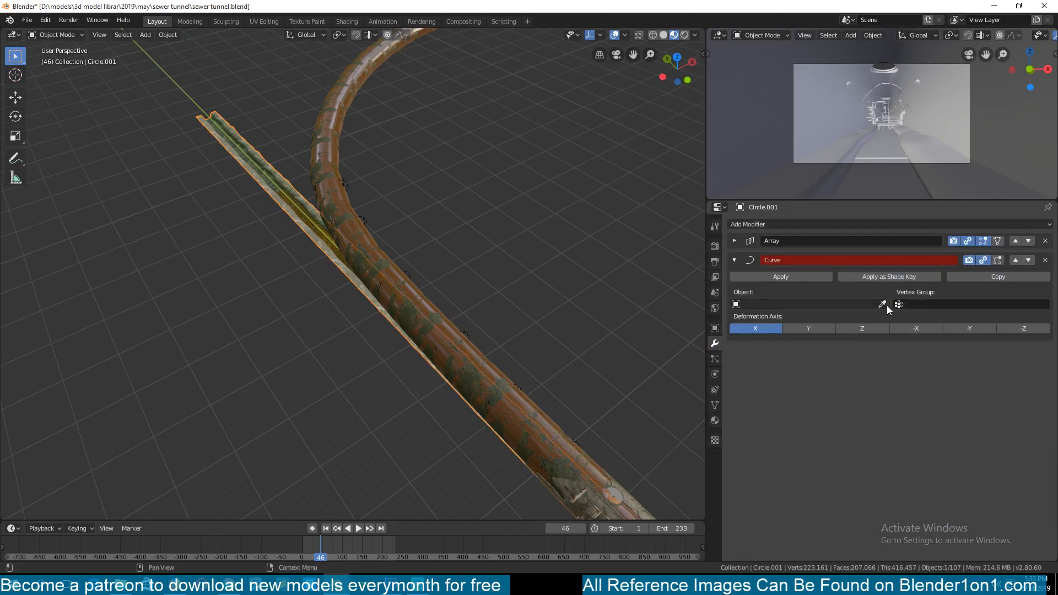
{"action": "left_click", "coordinate": [882, 304]}
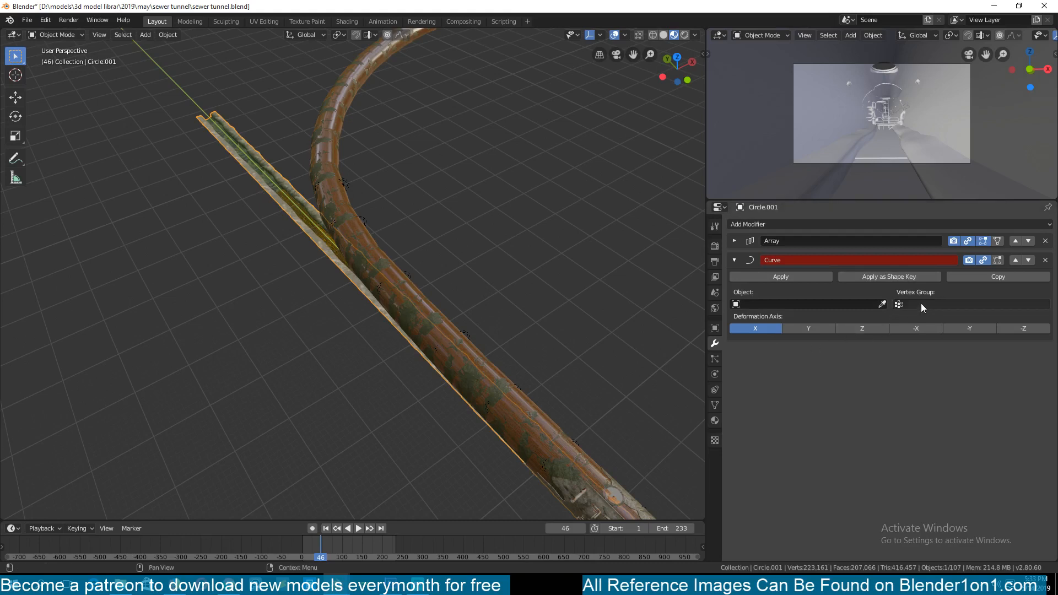
Make the Curve modifier follow BezierCurve.003 and settle the deformation axis on Y.
{"action": "left_click", "coordinate": [807, 304]}
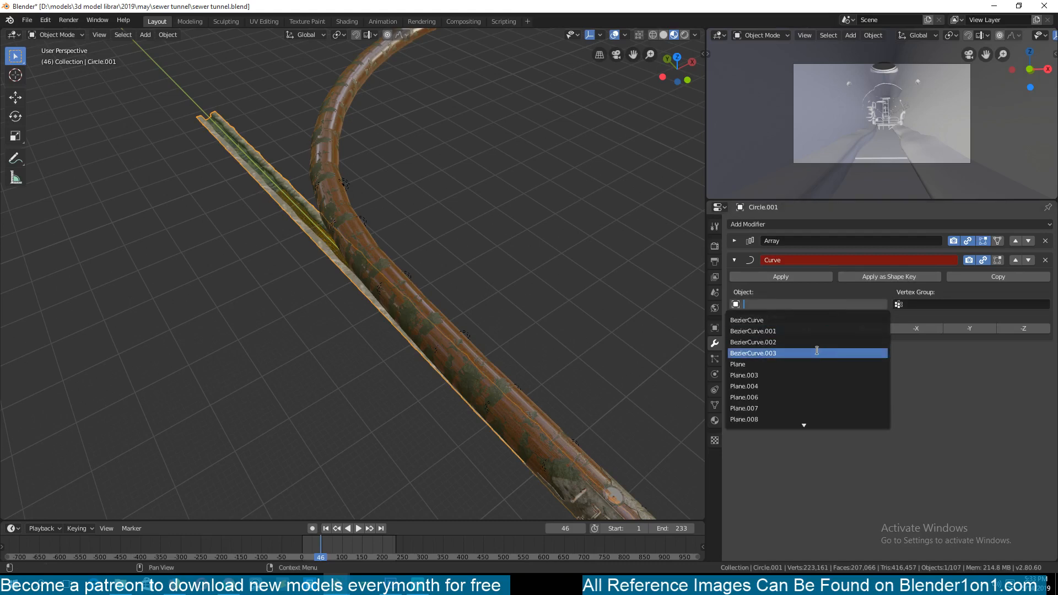
{"action": "mouse_move", "coordinate": [816, 353]}
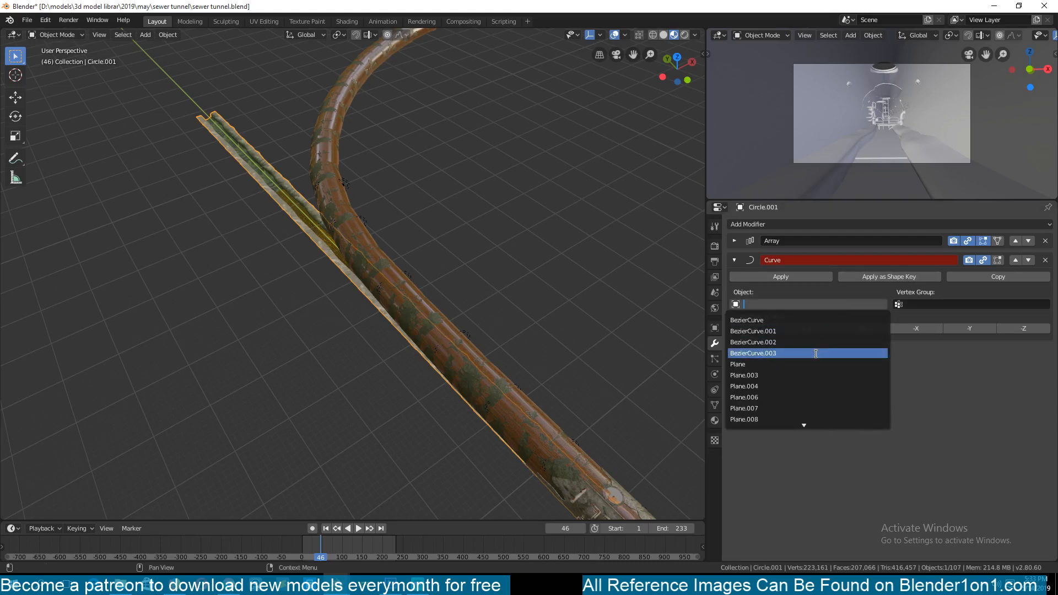
{"action": "left_click", "coordinate": [753, 353]}
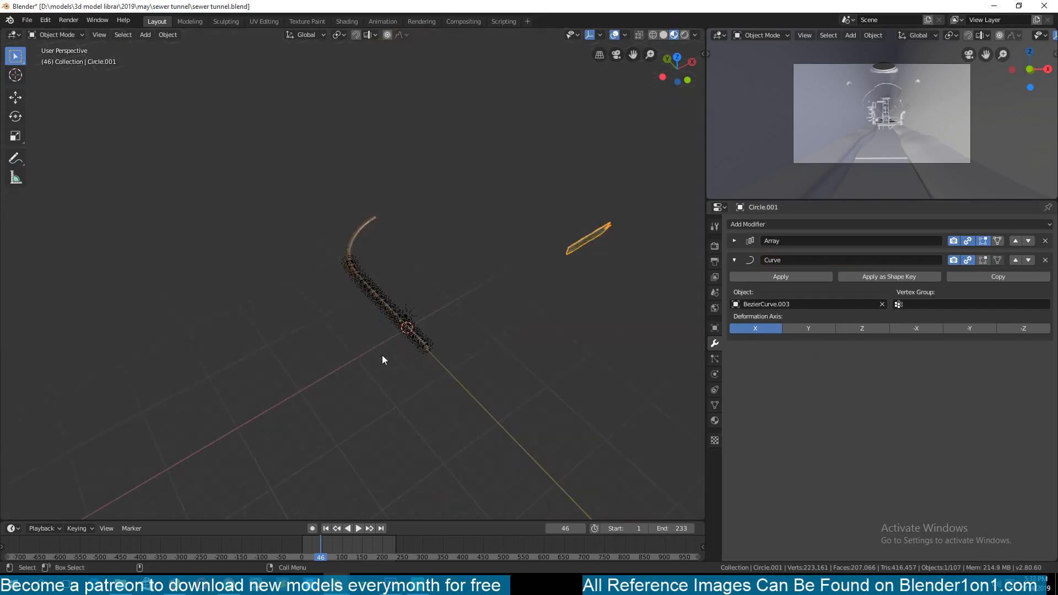
{"action": "left_click", "coordinate": [862, 328]}
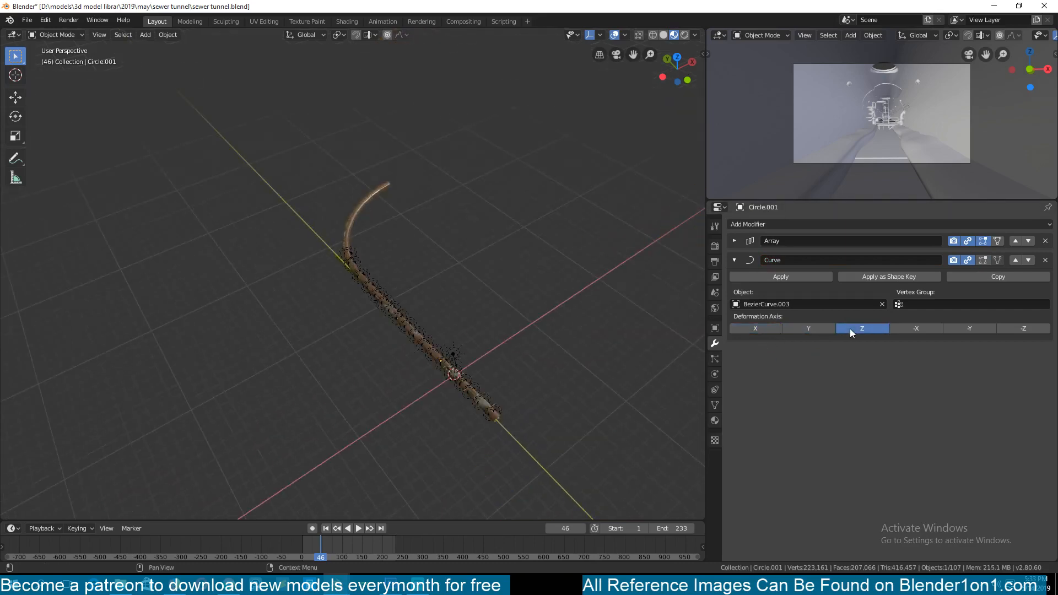
{"action": "left_click", "coordinate": [970, 328]}
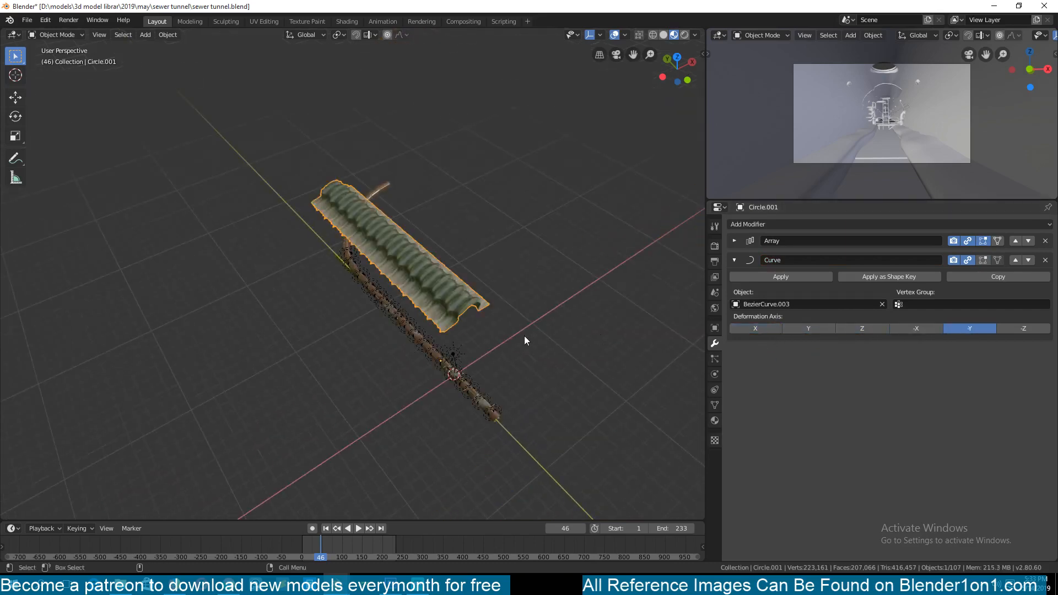
{"action": "left_click", "coordinate": [1023, 329]}
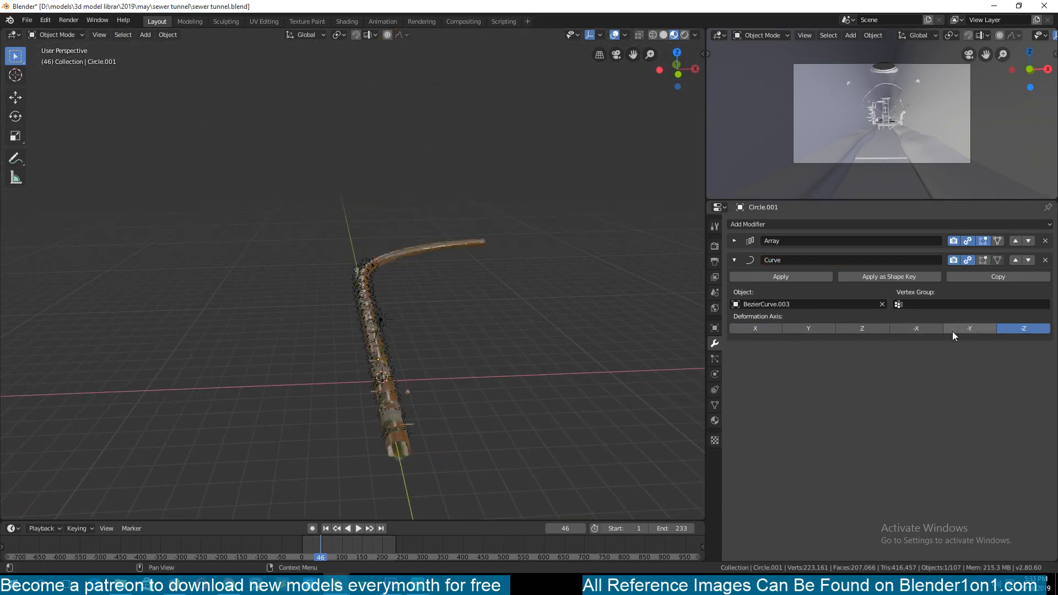
{"action": "left_click", "coordinate": [808, 328]}
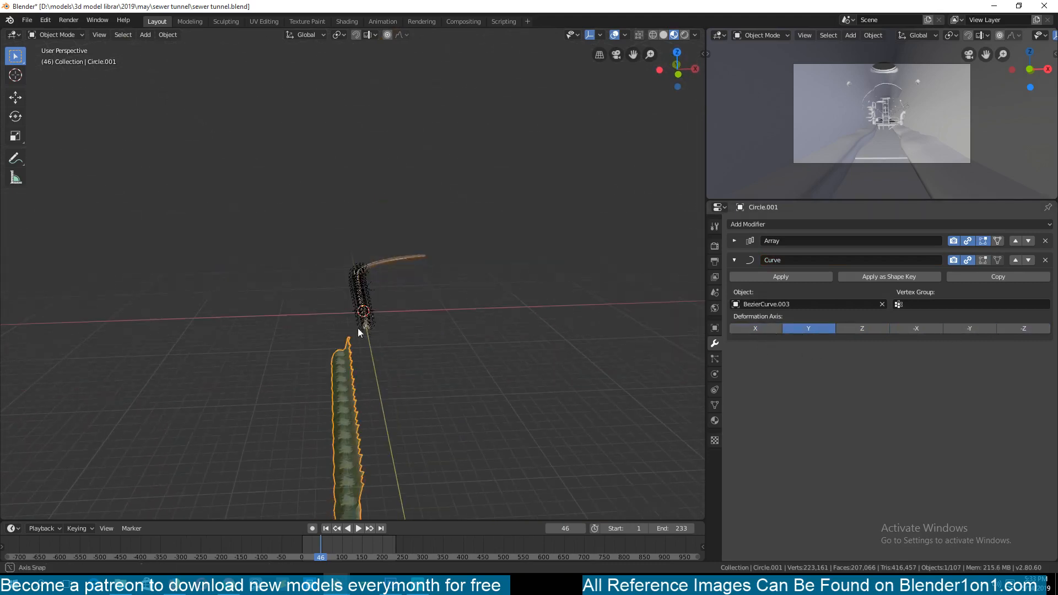
{"action": "left_click_drag", "start_coordinate": [357, 331], "coordinate": [340, 354]}
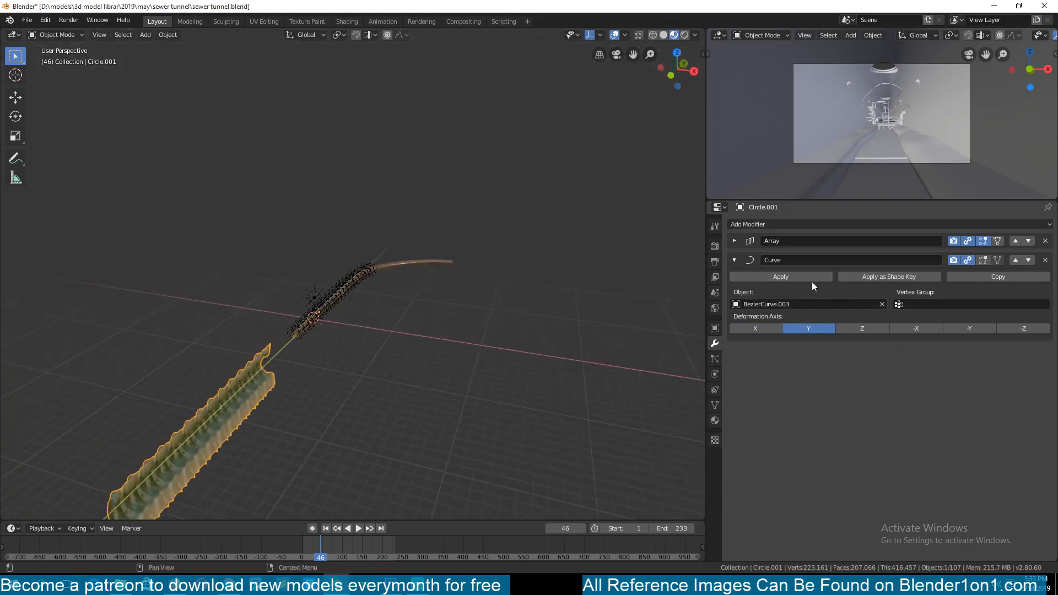
{"action": "mouse_move", "coordinate": [356, 308]}
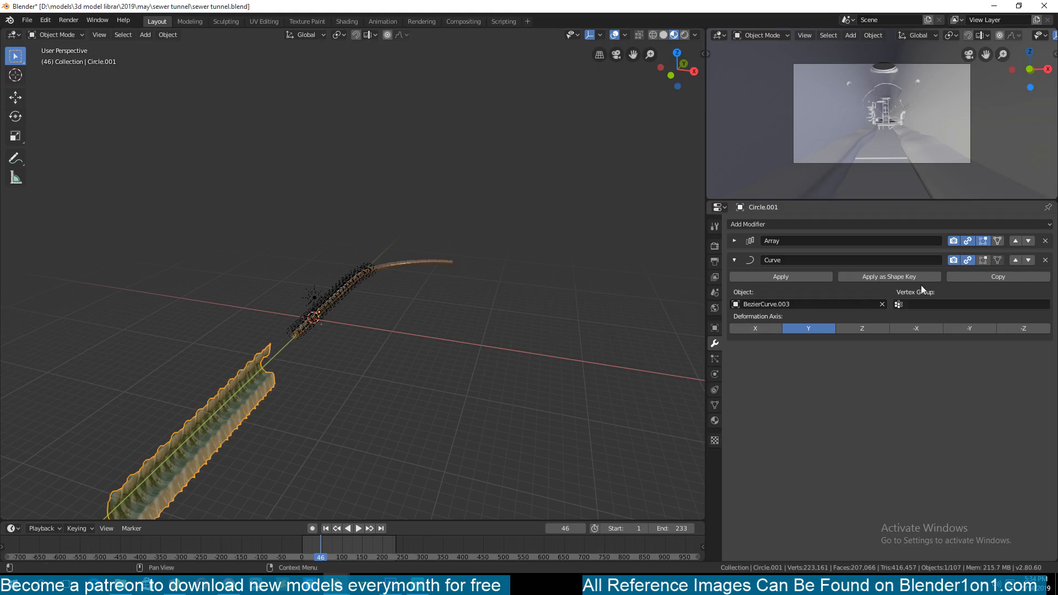
{"action": "left_click", "coordinate": [404, 263]}
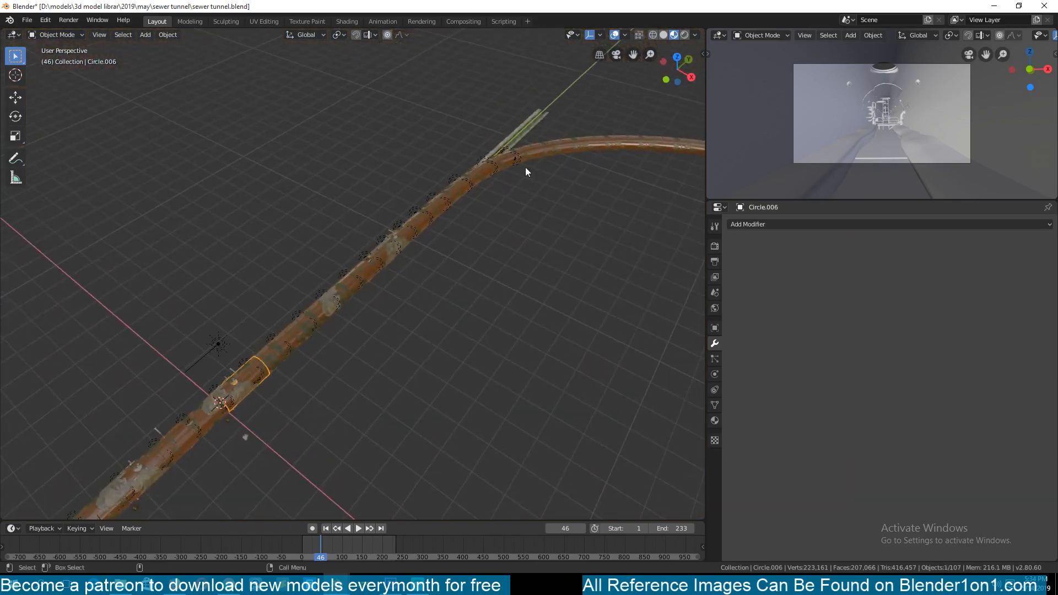
{"action": "mouse_move", "coordinate": [648, 146]}
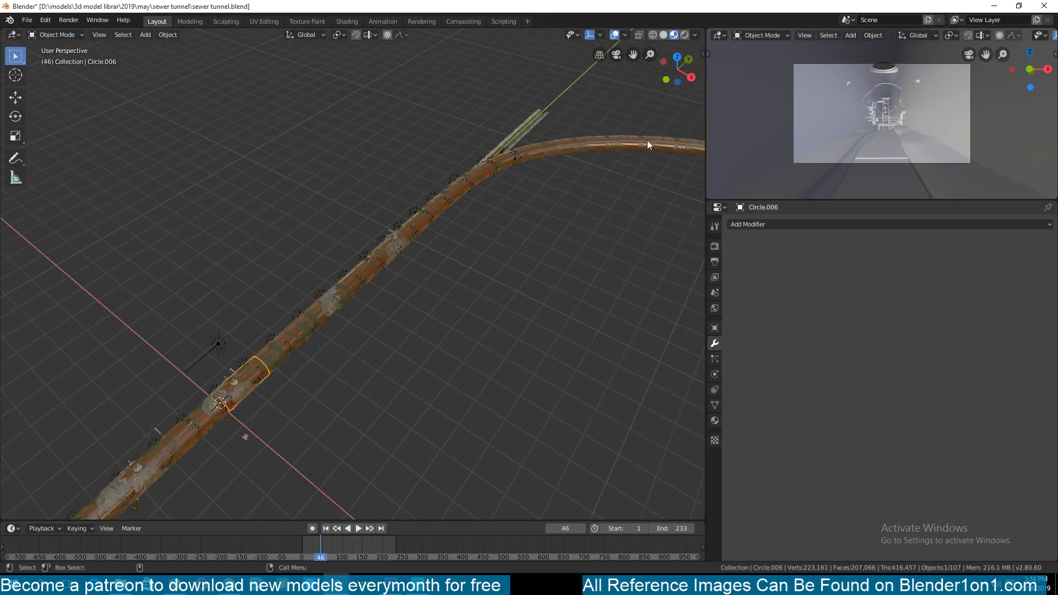
{"action": "mouse_move", "coordinate": [462, 284]}
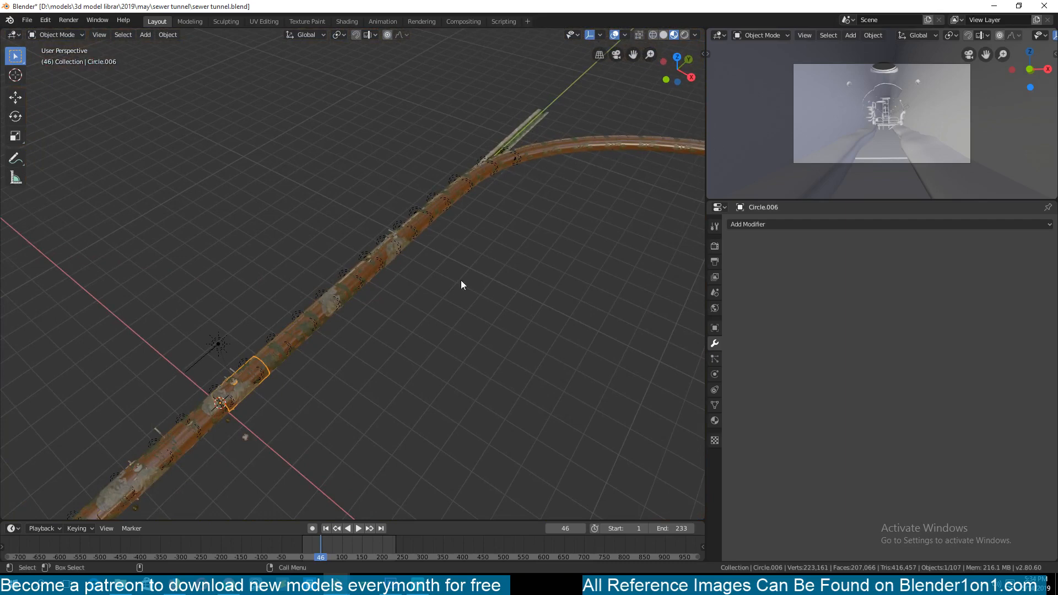
{"action": "left_click_drag", "start_coordinate": [462, 284], "coordinate": [365, 365]}
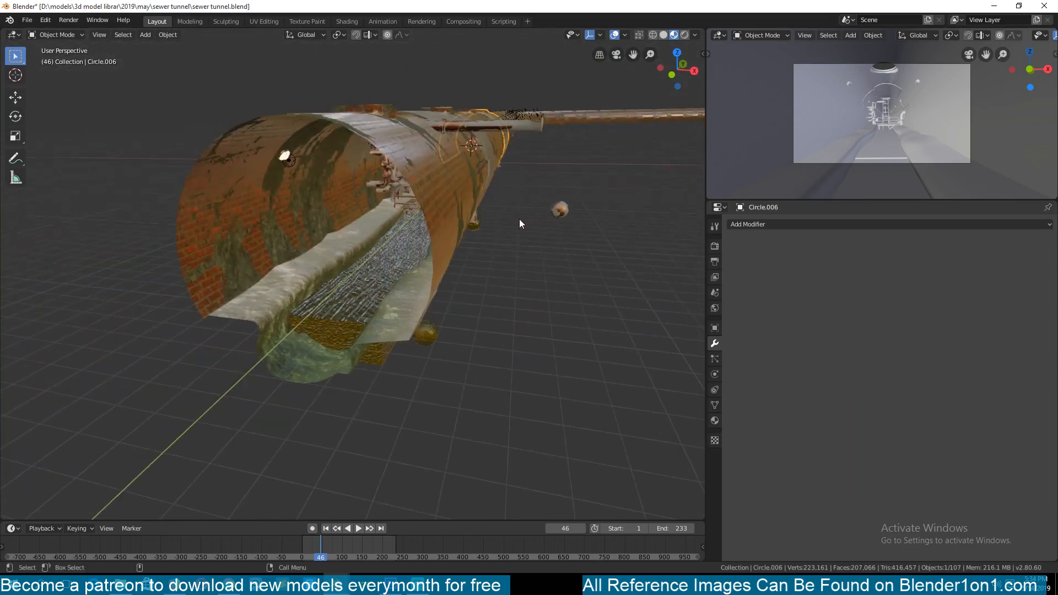
{"action": "left_click_drag", "start_coordinate": [519, 224], "coordinate": [419, 325]}
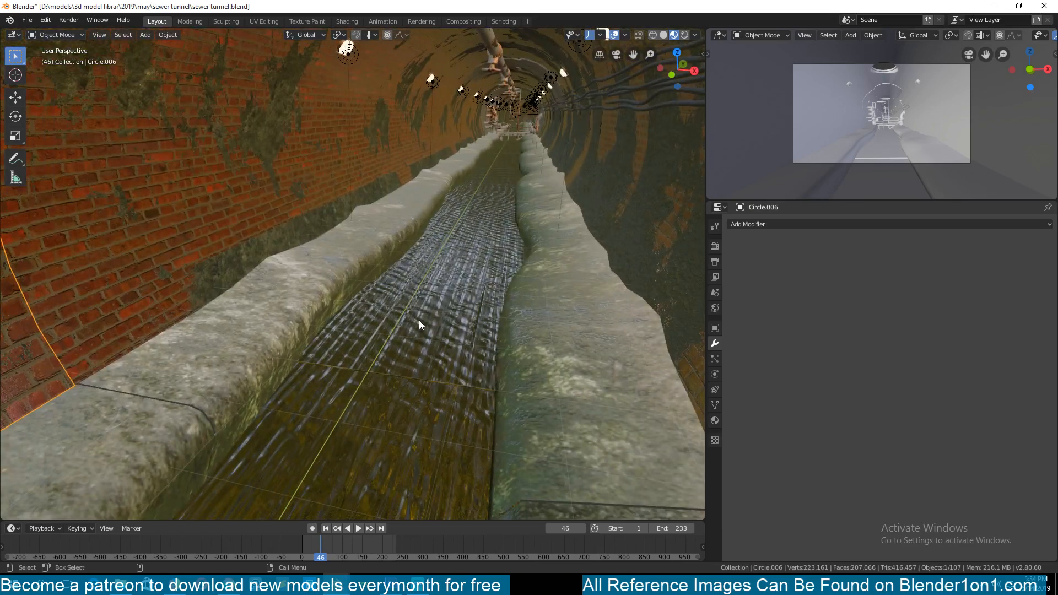
{"action": "mouse_move", "coordinate": [385, 262]}
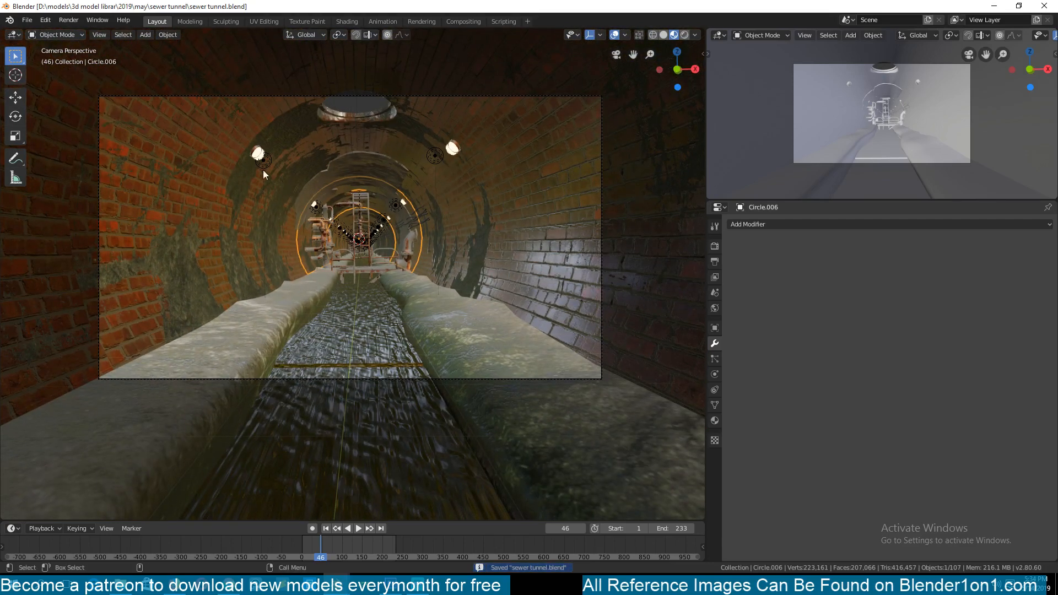
{"action": "mouse_move", "coordinate": [333, 163]}
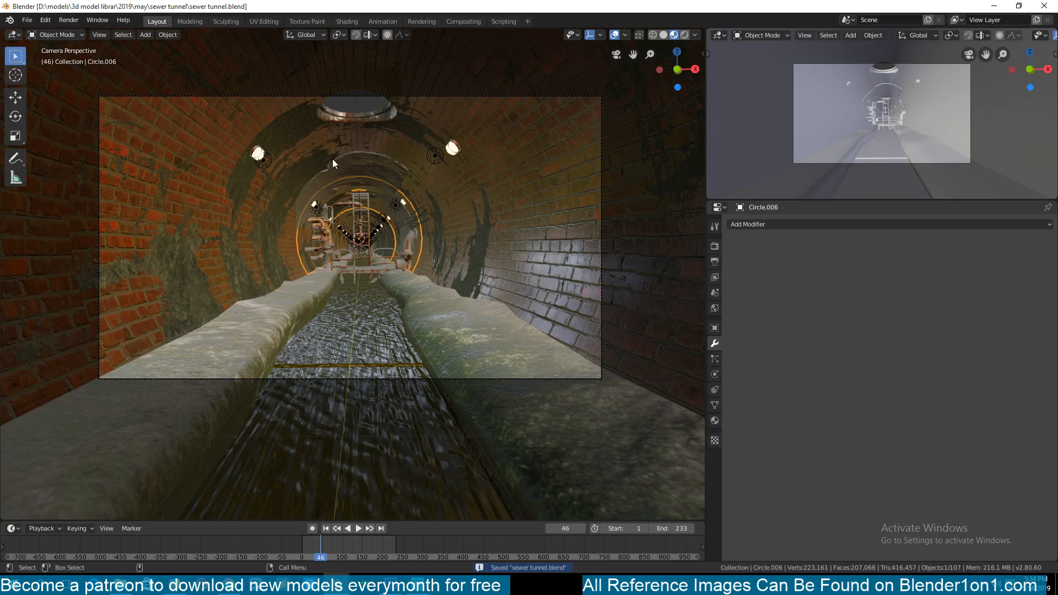
{"action": "mouse_move", "coordinate": [207, 106]}
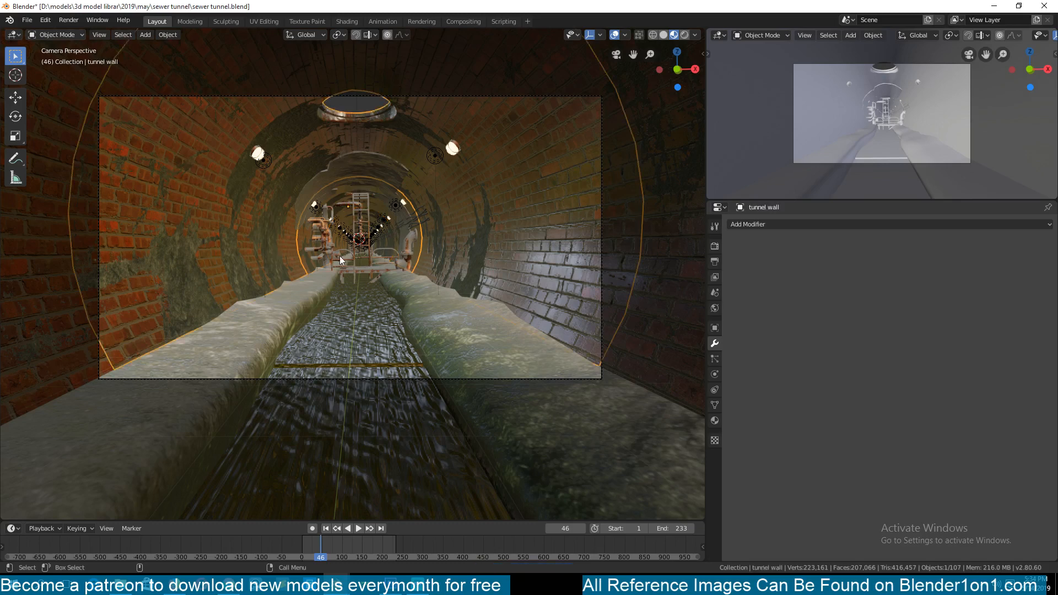
{"action": "mouse_move", "coordinate": [327, 250]}
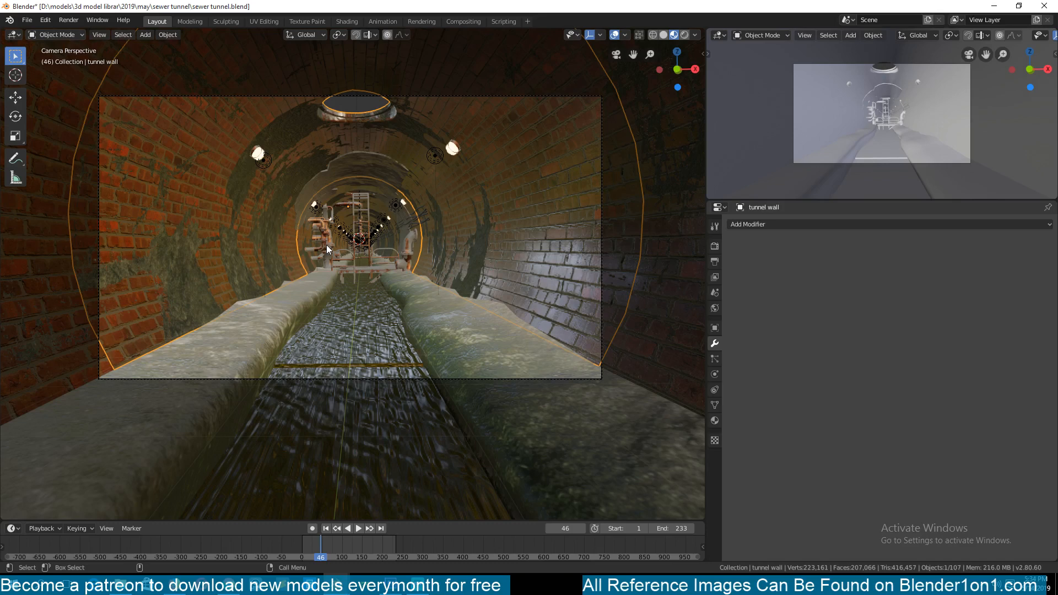
{"action": "mouse_move", "coordinate": [351, 222]}
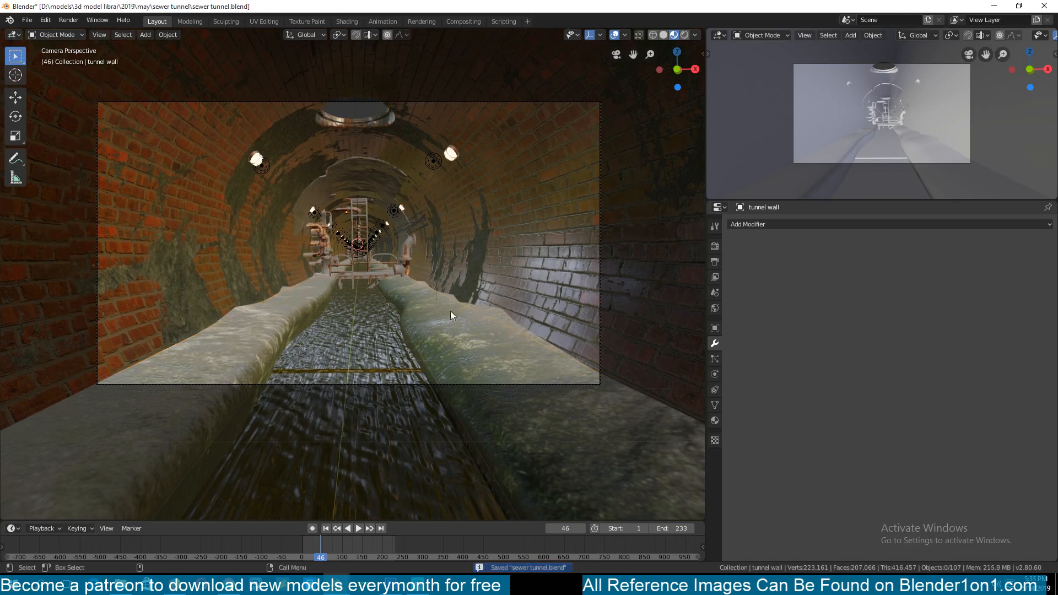
{"action": "mouse_move", "coordinate": [267, 239]}
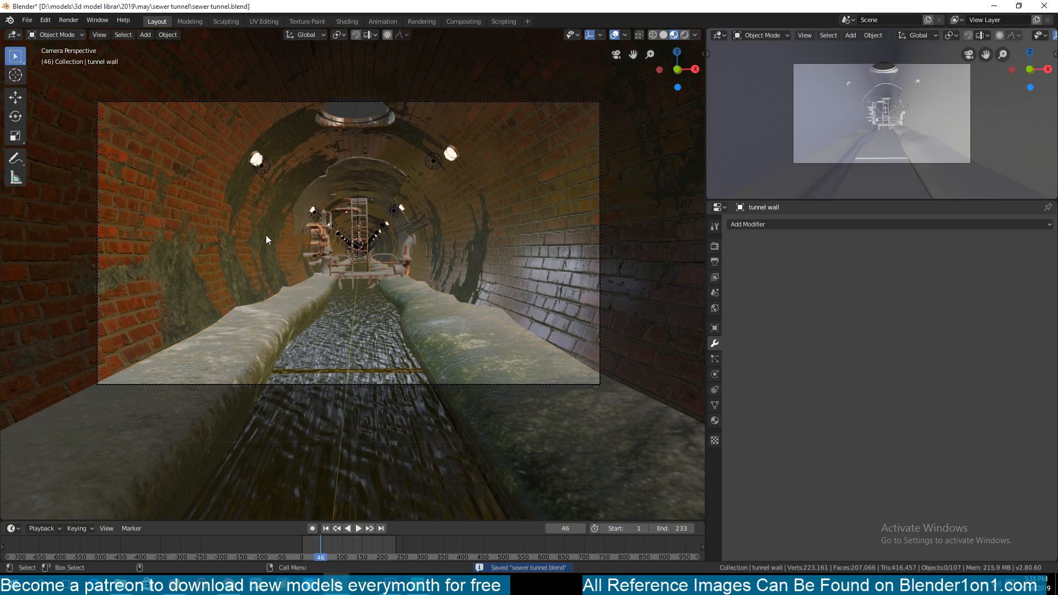